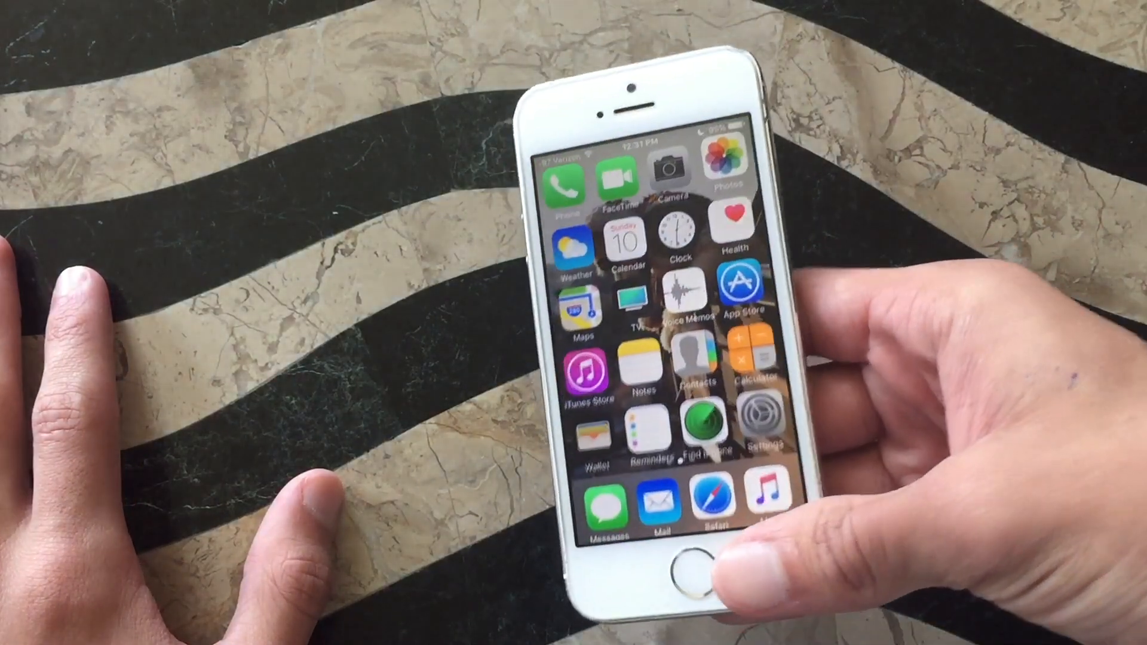
Step: Launch Settings and scroll through the connectivity and notification options
click(762, 425)
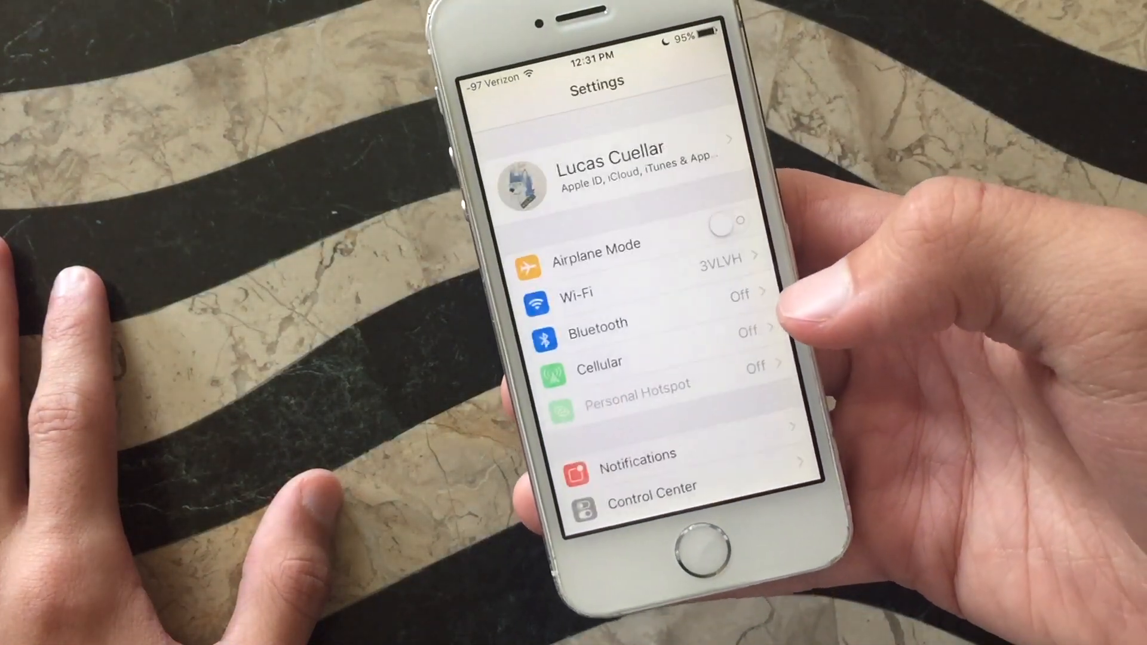
scroll(down, 3)
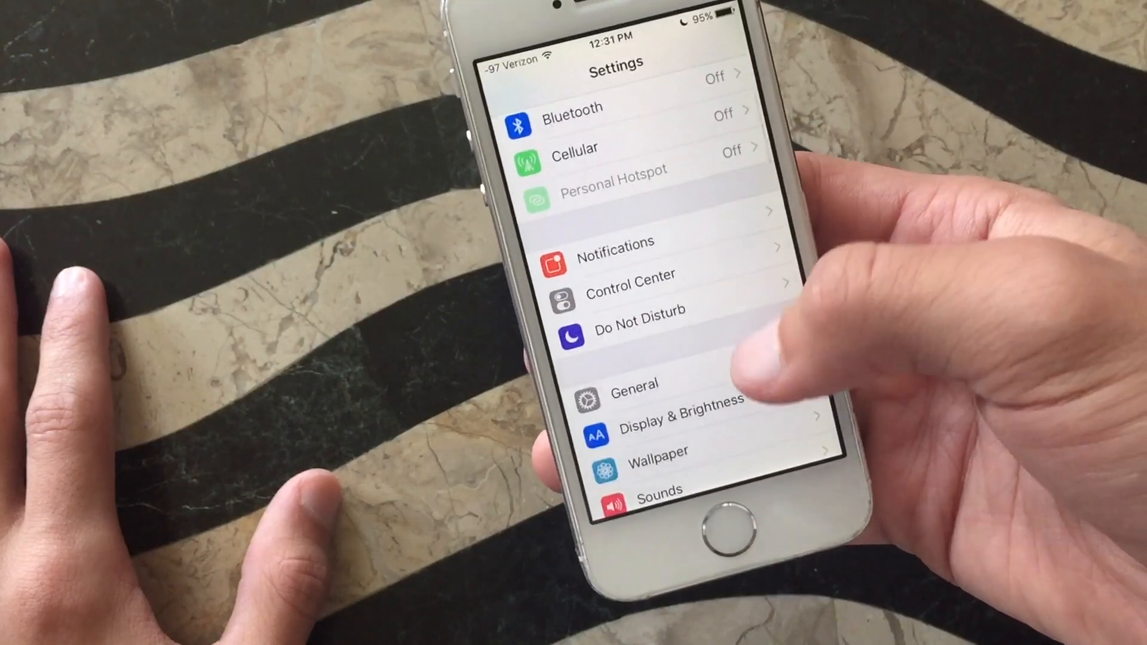
click(633, 392)
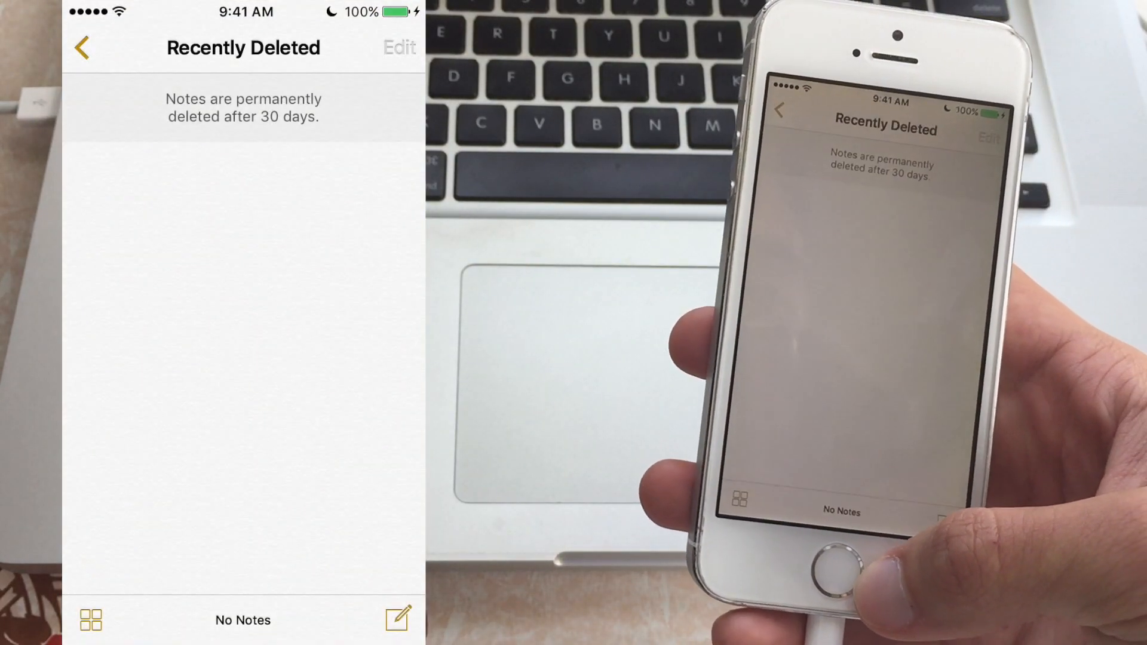
Step: Open the empty Recently Deleted folder in Notes
click(80, 46)
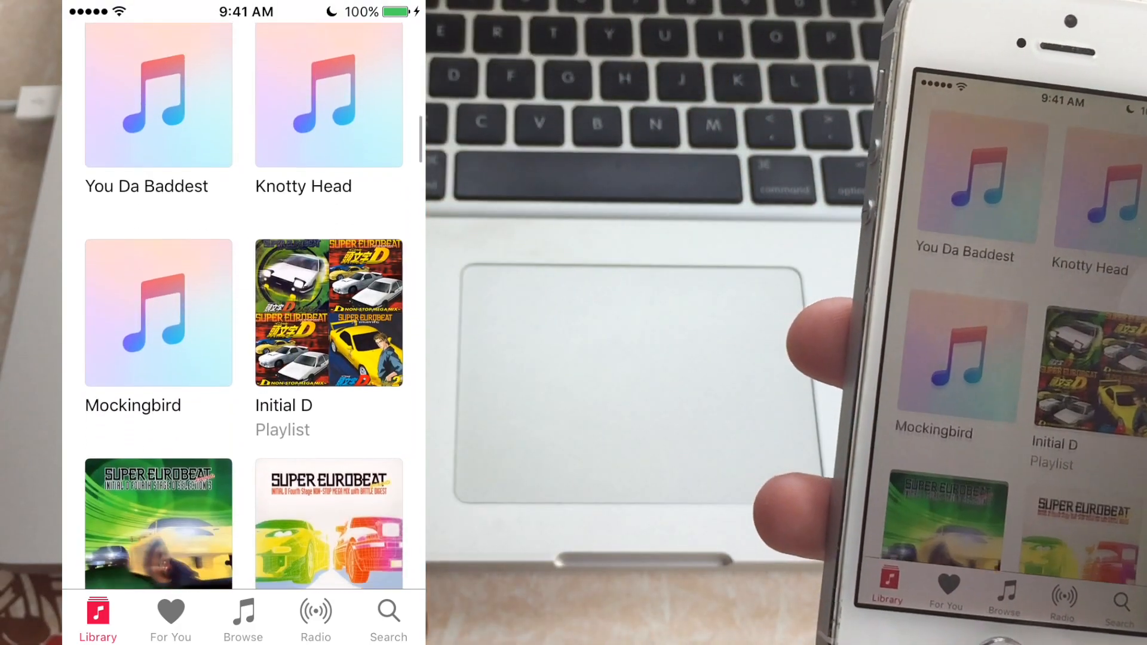
Step: Scroll down through the Recently Added albums, including the Initial D releases
scroll(down, 3)
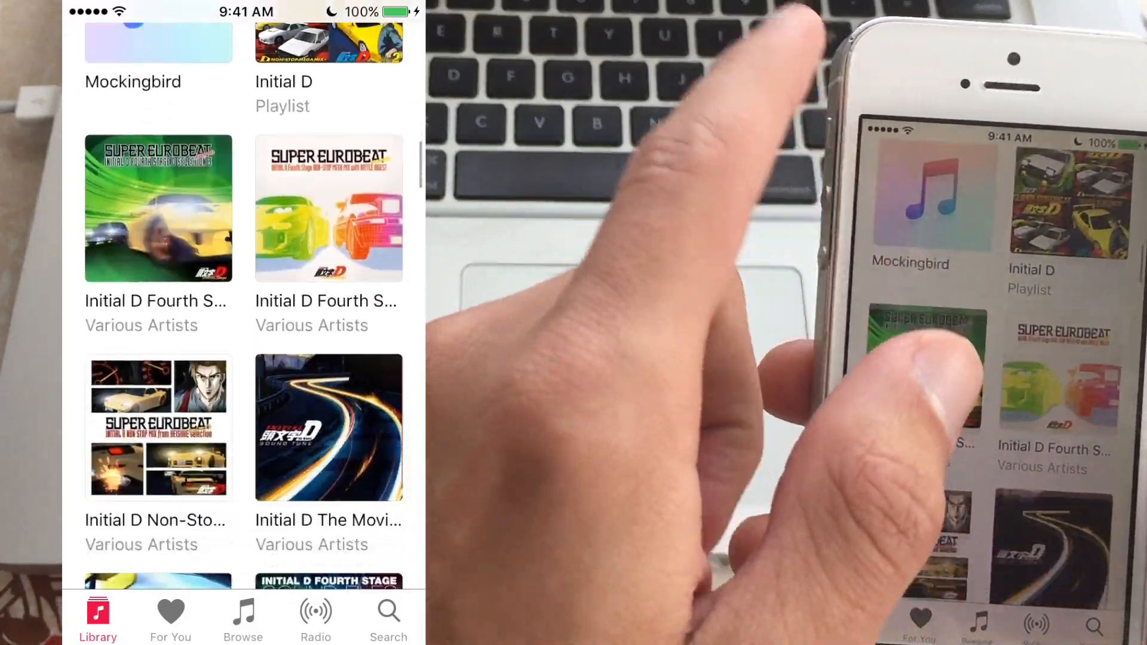
scroll(down, 3)
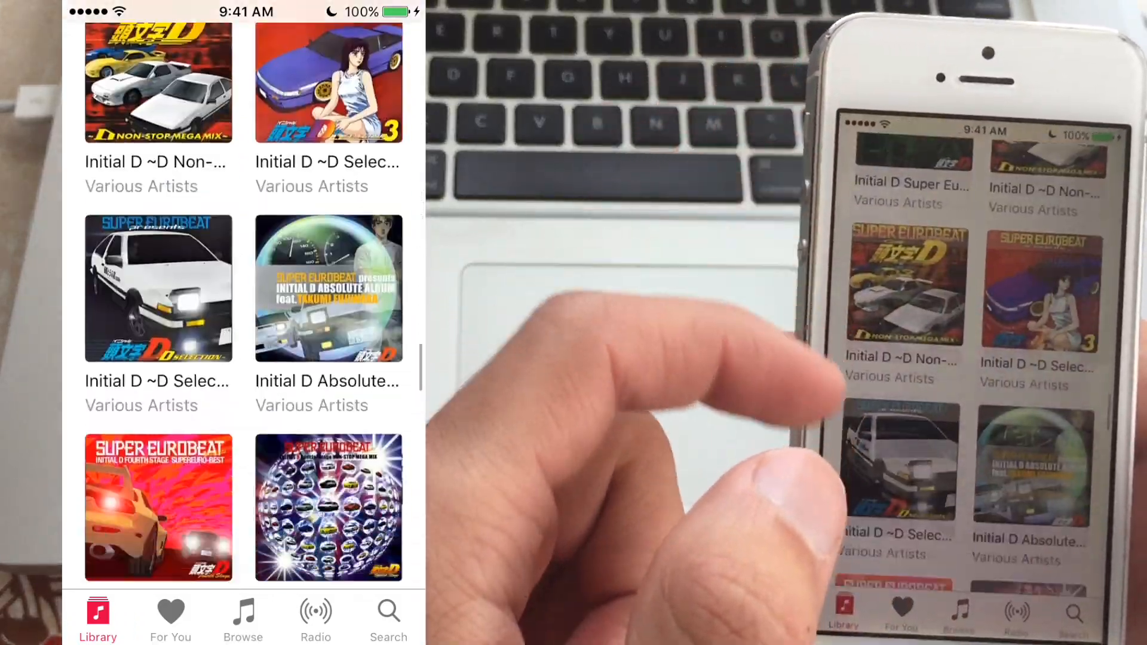
scroll(down, 3)
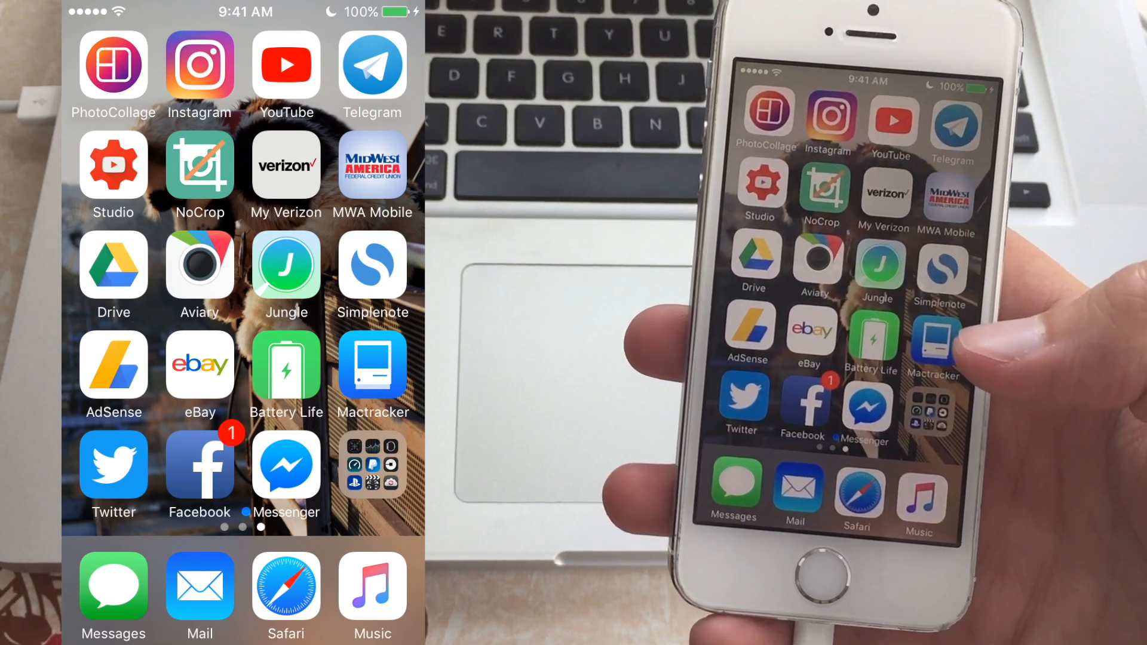
Step: Launch Mactracker from the third home screen page
click(286, 363)
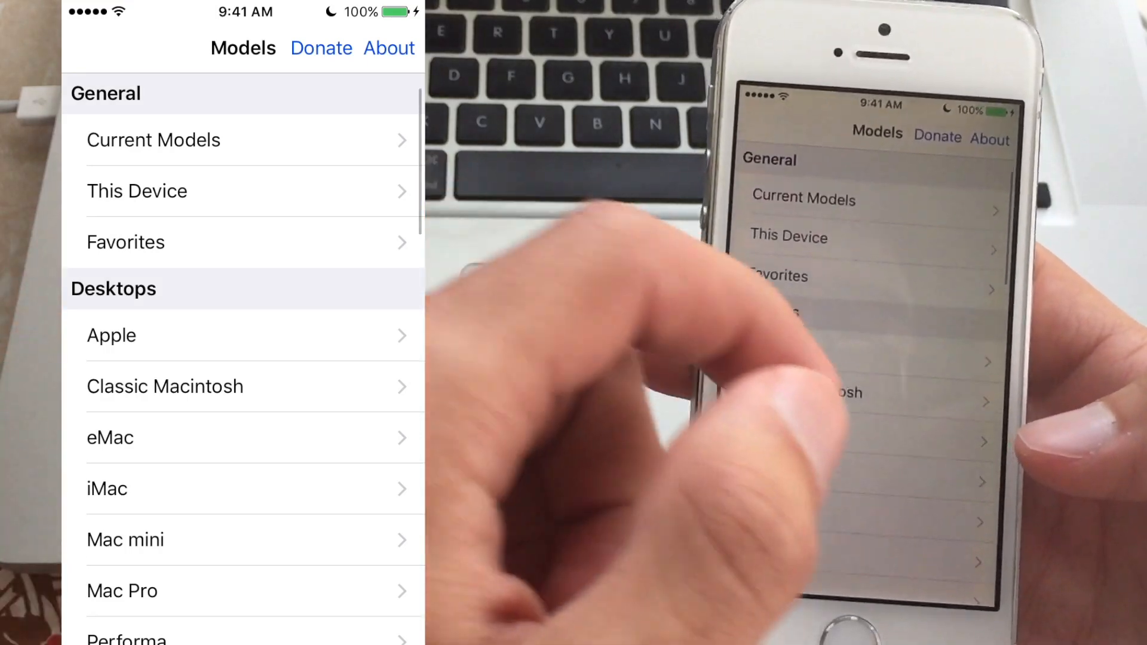
Step: Browse Mactracker's iBook specs, Classic Macintosh models, then the Current Models list
scroll(down, 3)
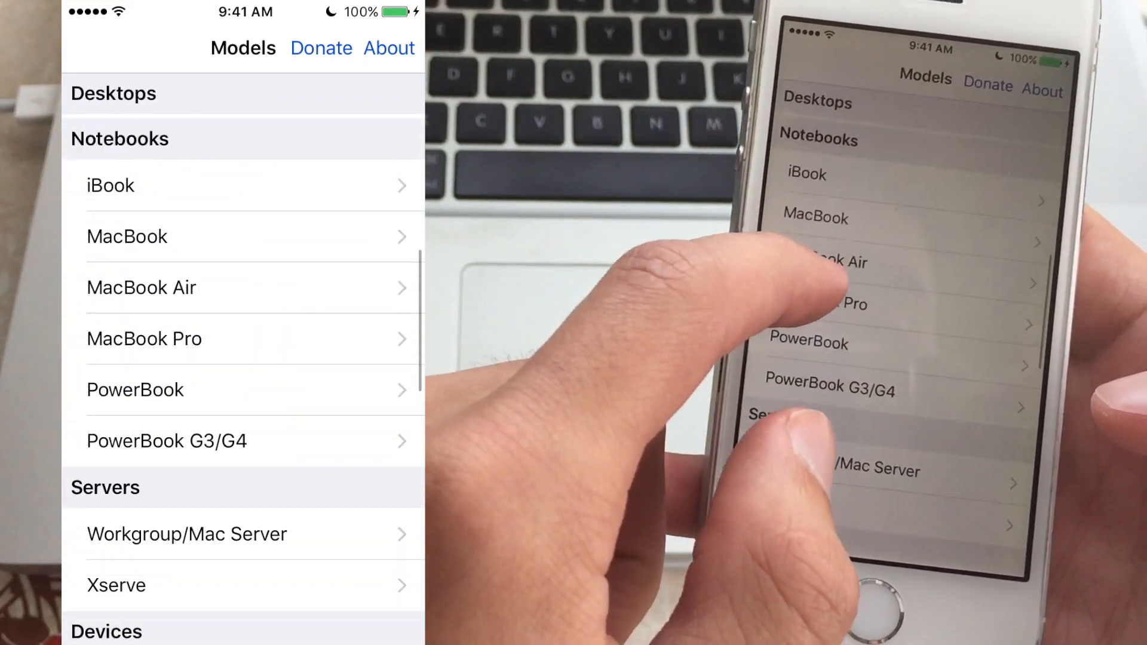
click(110, 186)
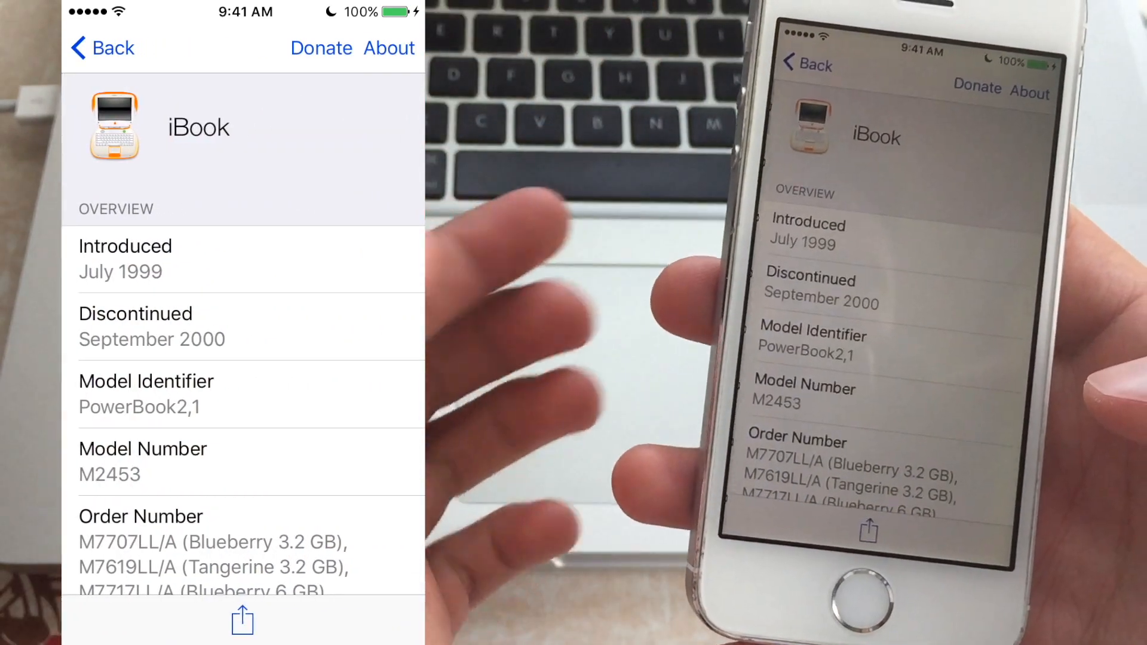
click(102, 48)
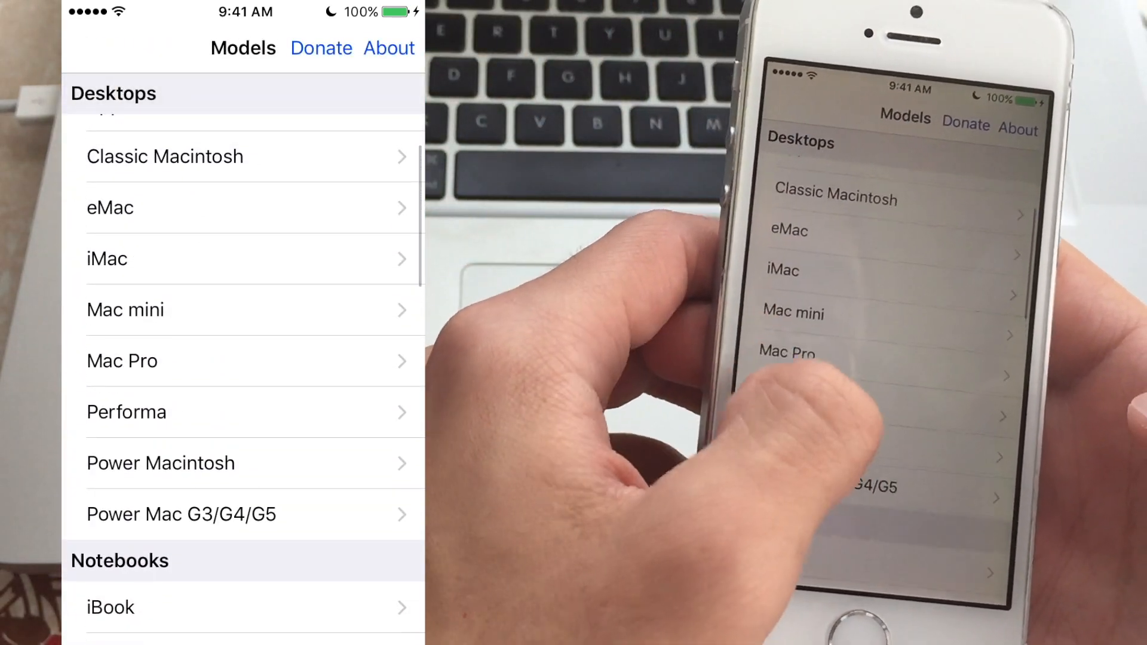
click(165, 156)
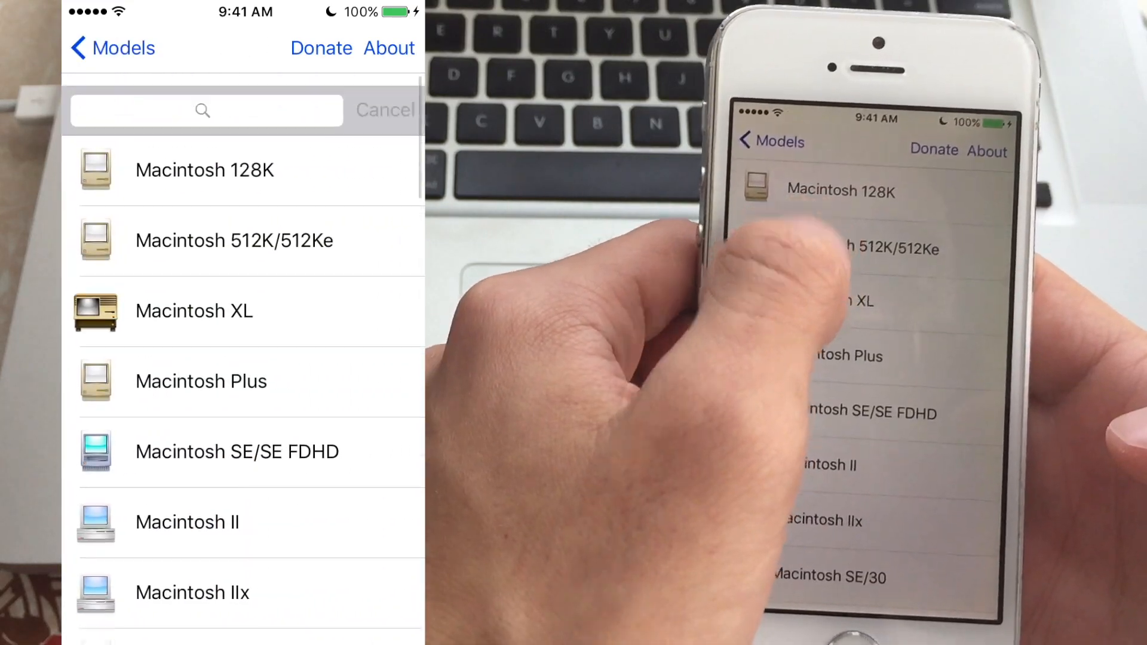
click(205, 169)
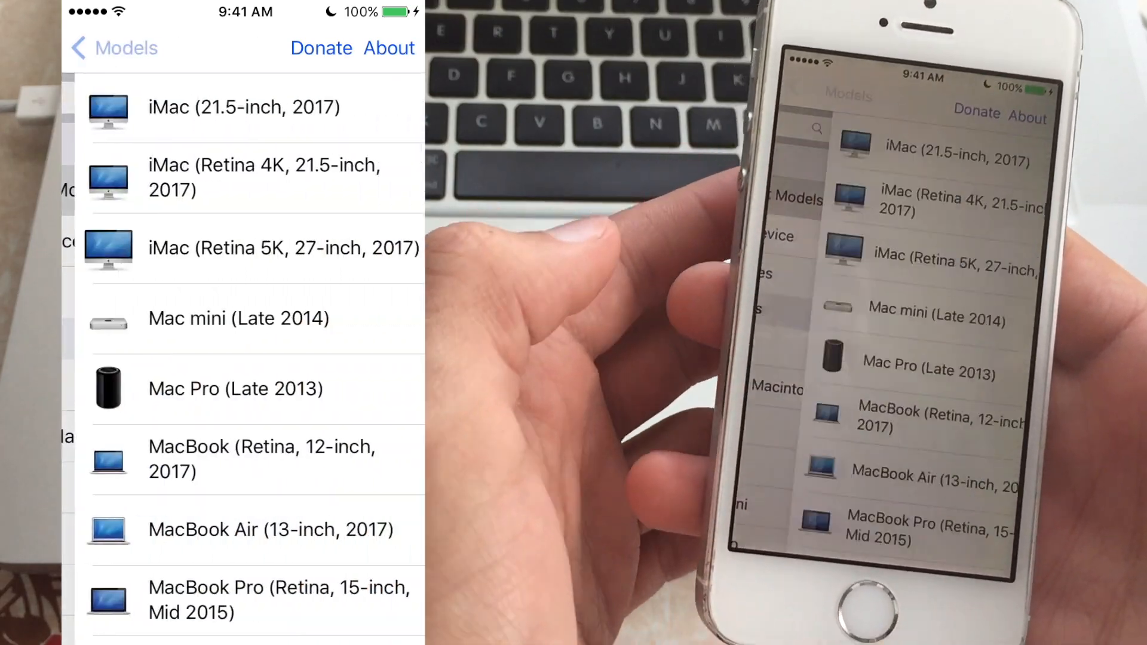
scroll(down, 3)
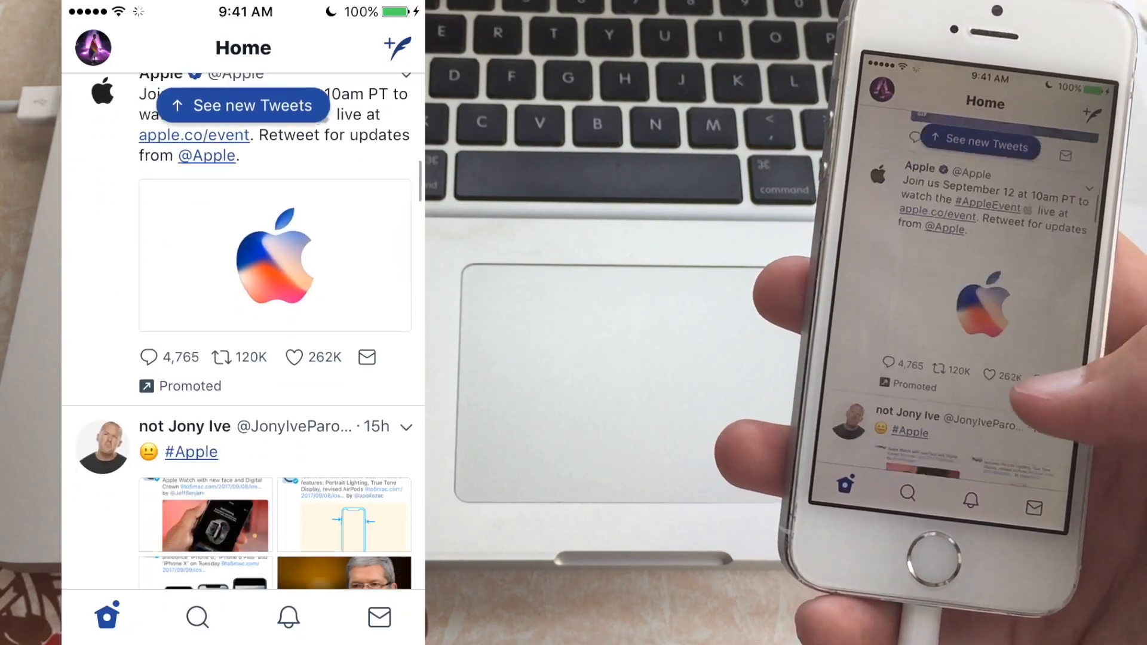
Step: Scroll through the Twitter Home tab feed
scroll(down, 3)
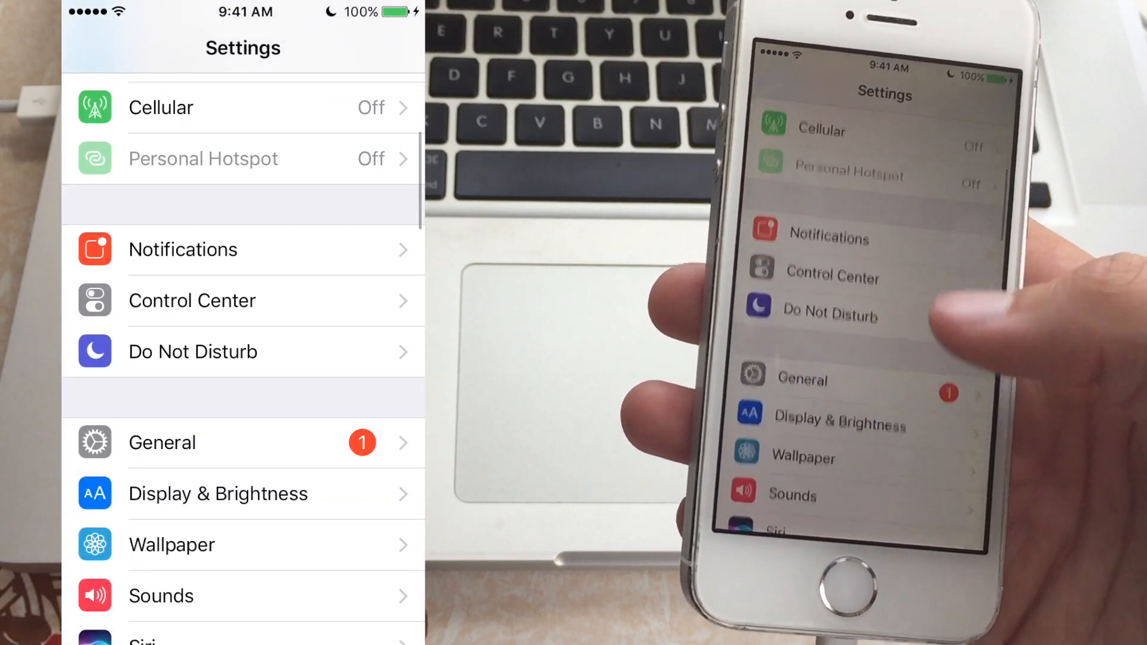
Step: Open General in Settings to see the pending software update
click(162, 443)
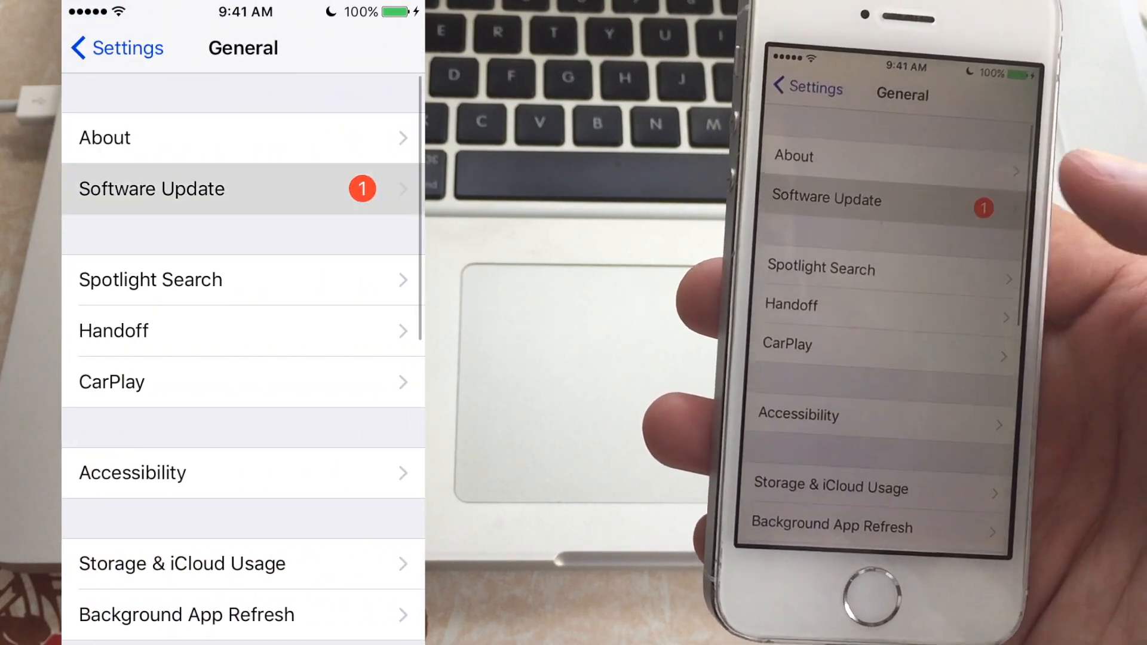